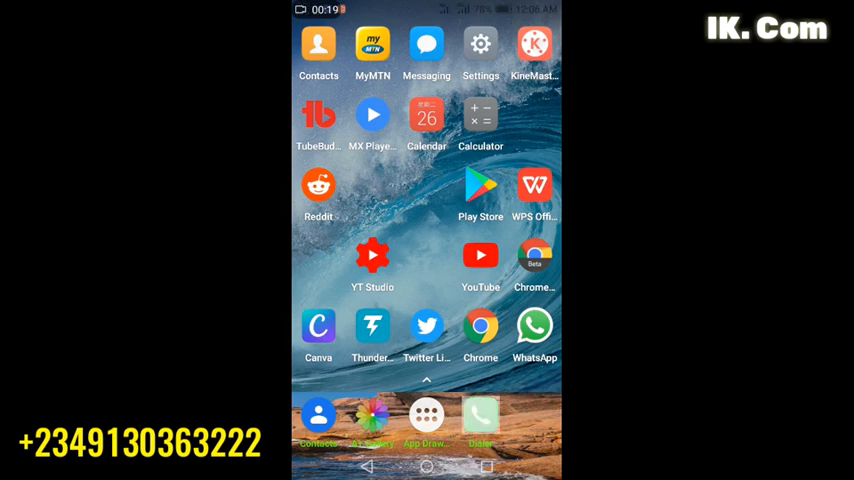
- Dial *312# and send the USSD request on the MTN SIM
left_click(480, 416)
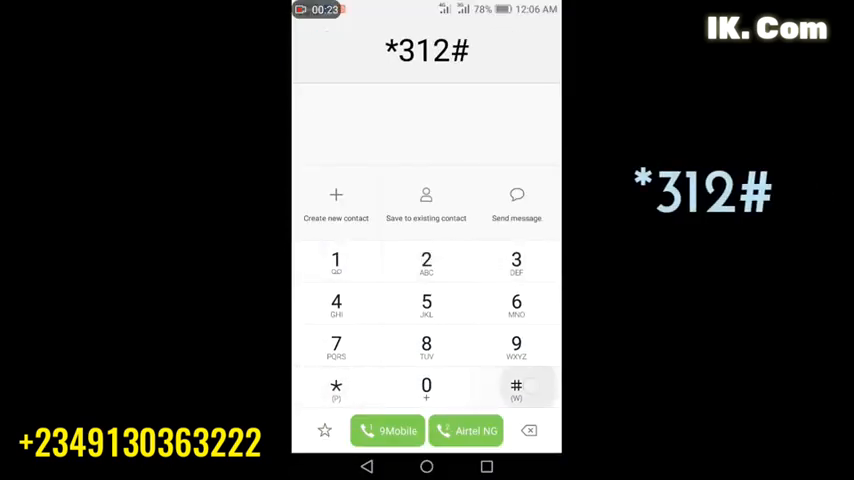
left_click(388, 430)
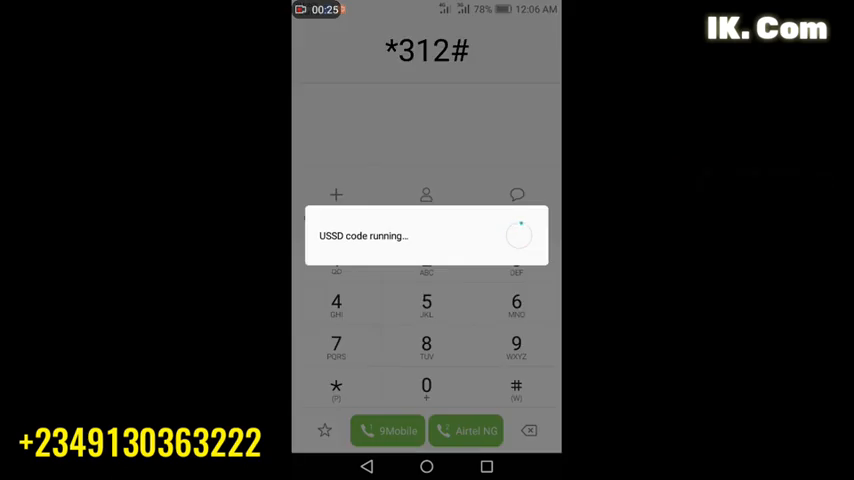